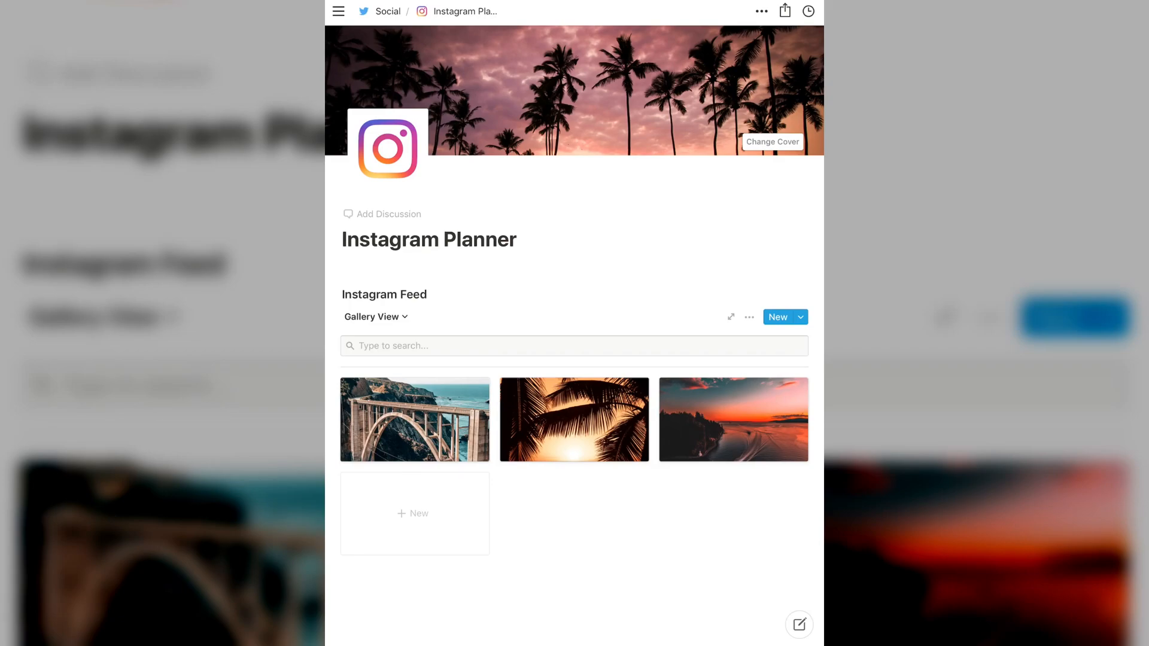
Add a new untitled post card to the Instagram Feed gallery.
left_click(799, 316)
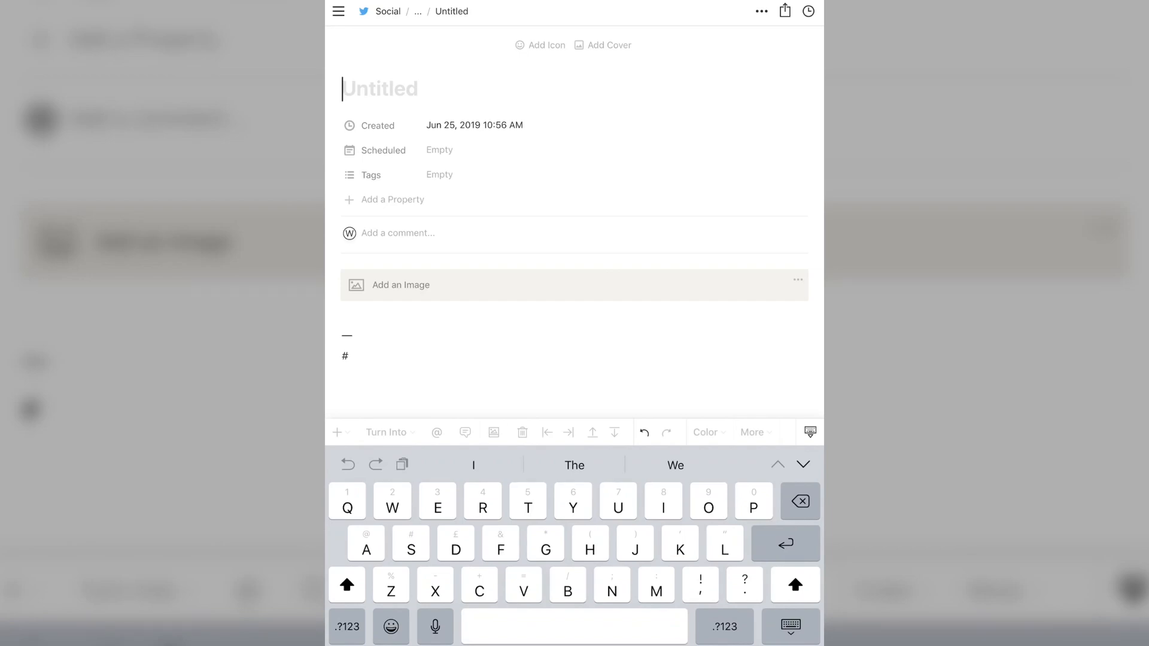
Insert the lantern-by-the-sea photo into the new post's image block.
left_click(399, 285)
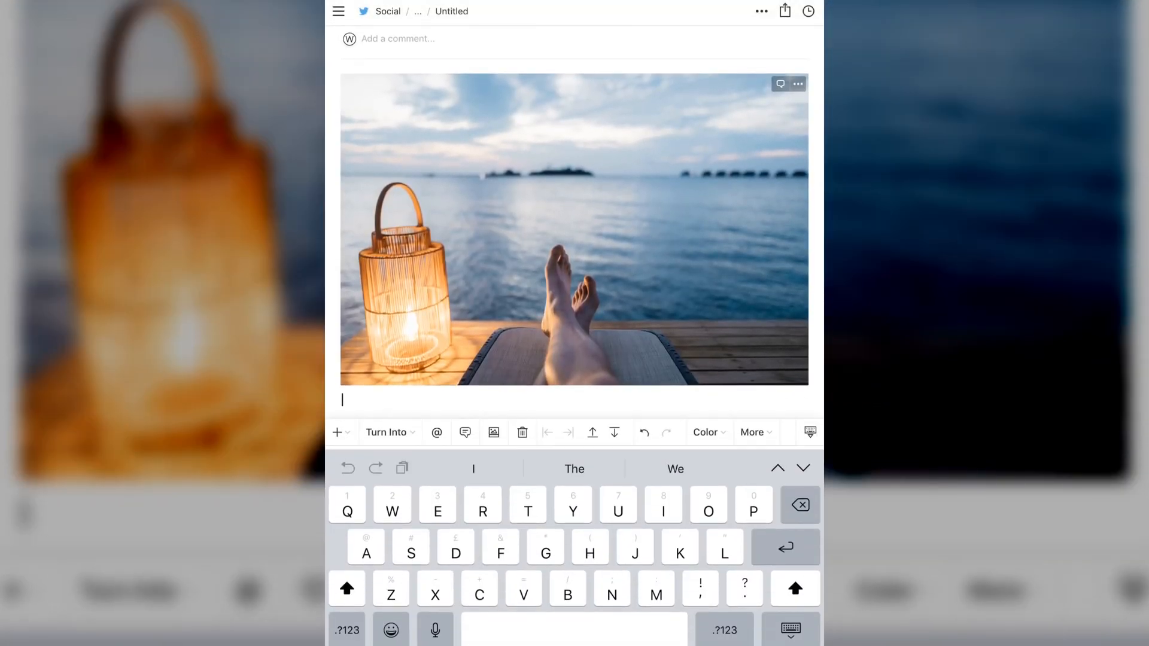
Type the start of a description ('Descr', 'ipyio') below the photo.
type("Descr")
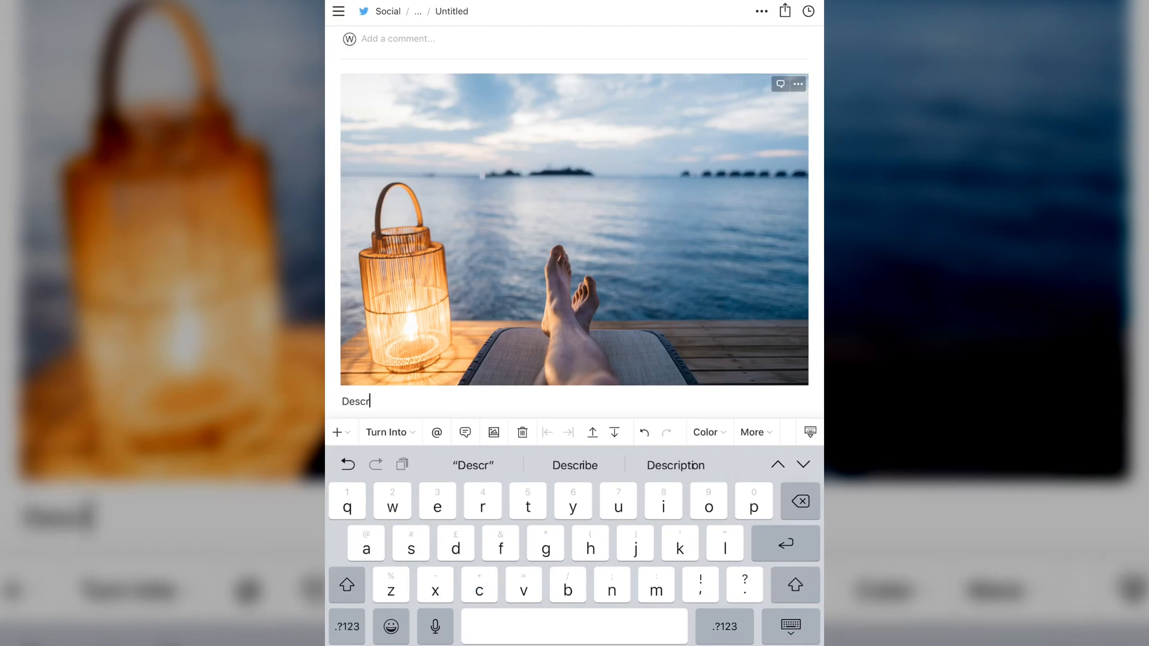
type("ipyio")
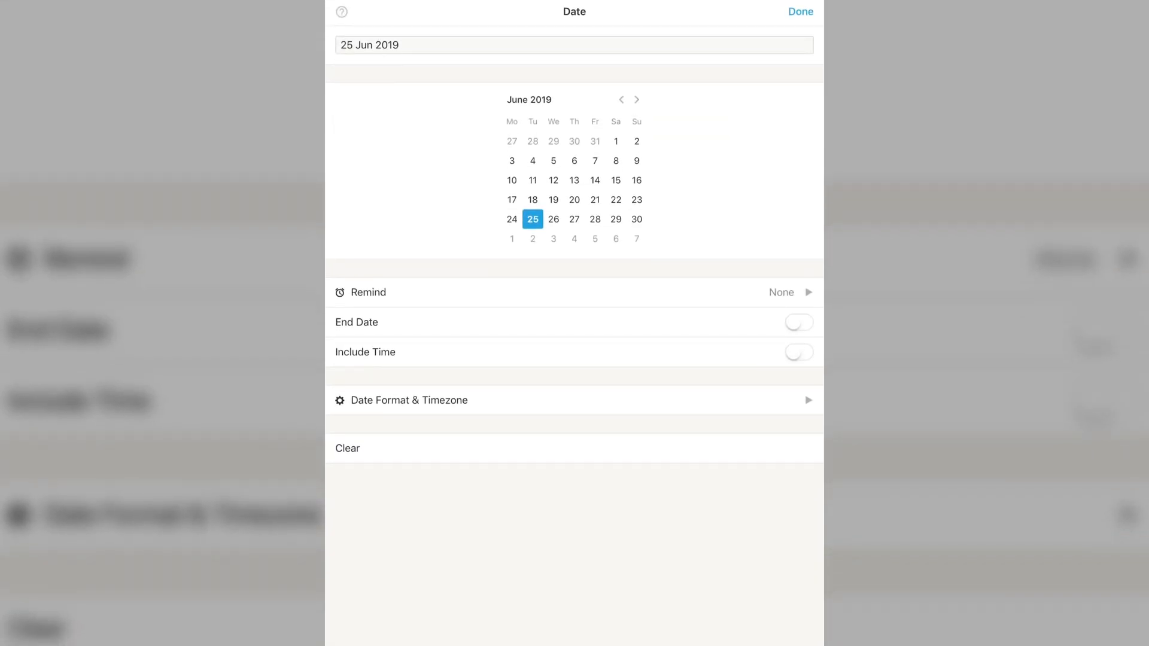
Advance the date picker to July and pick the scheduled day.
left_click(635, 99)
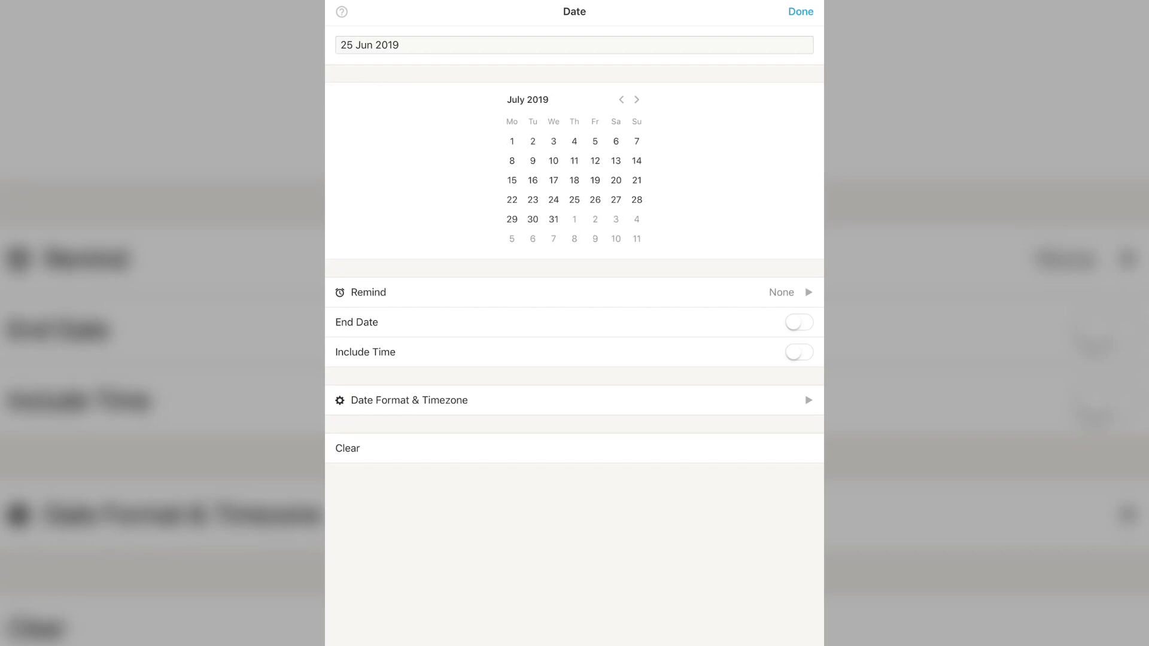
left_click(800, 12)
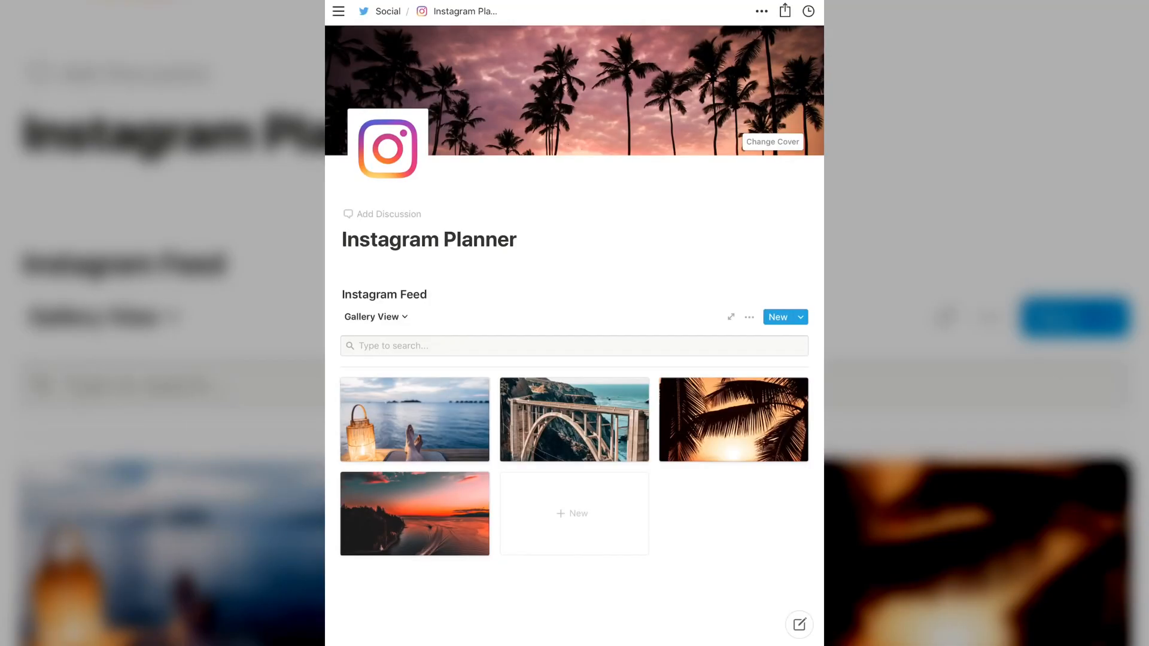
Switch the Instagram Feed from Gallery View to Calendar View.
scroll("down", 3)
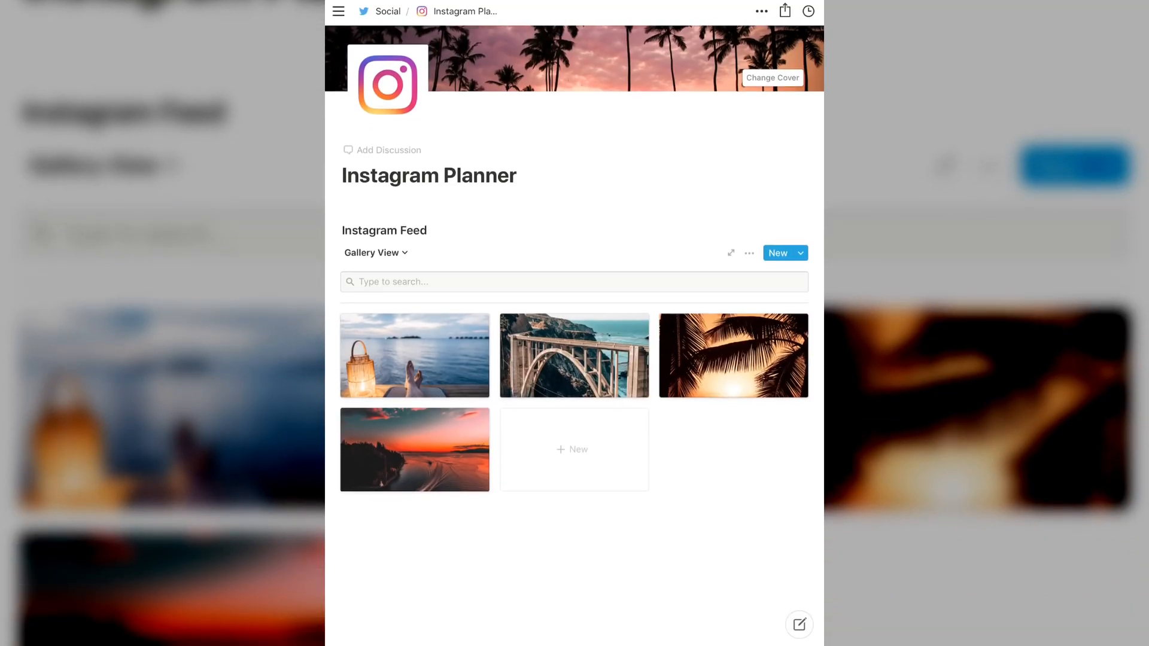
left_click(414, 355)
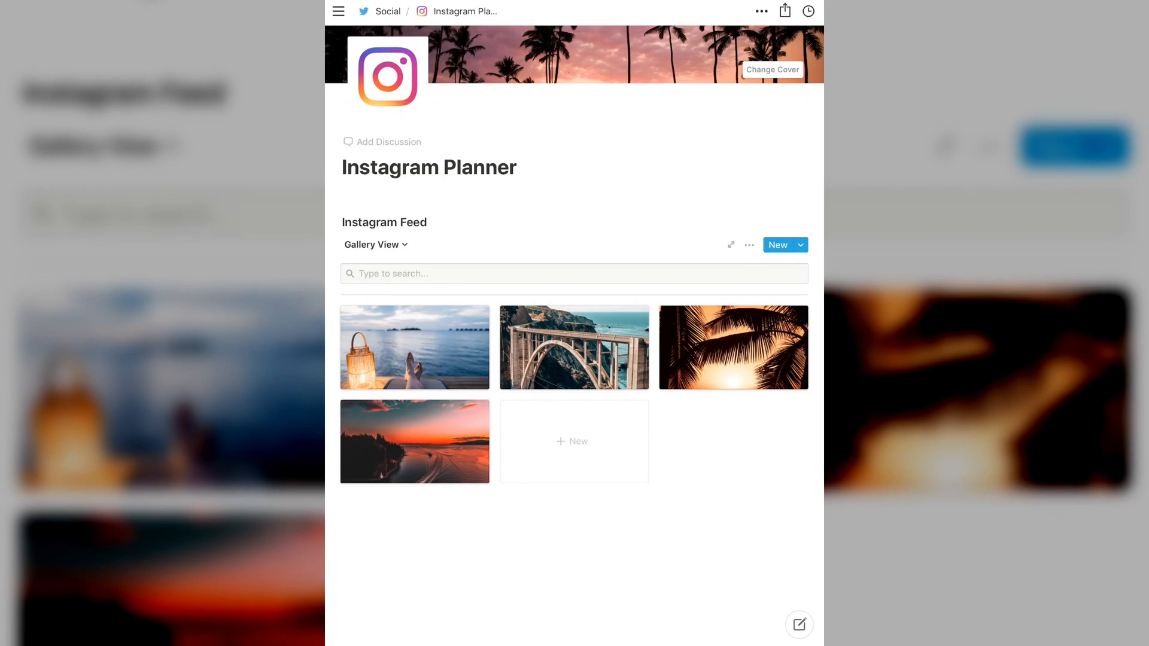
left_click(372, 244)
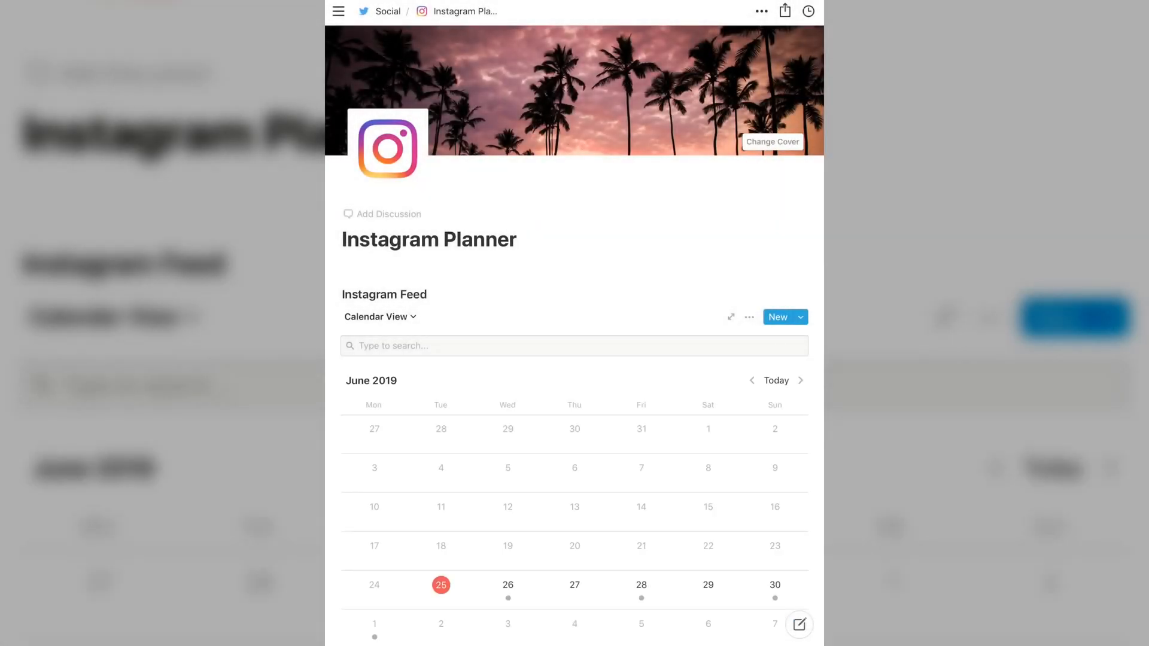
scroll("down", 3)
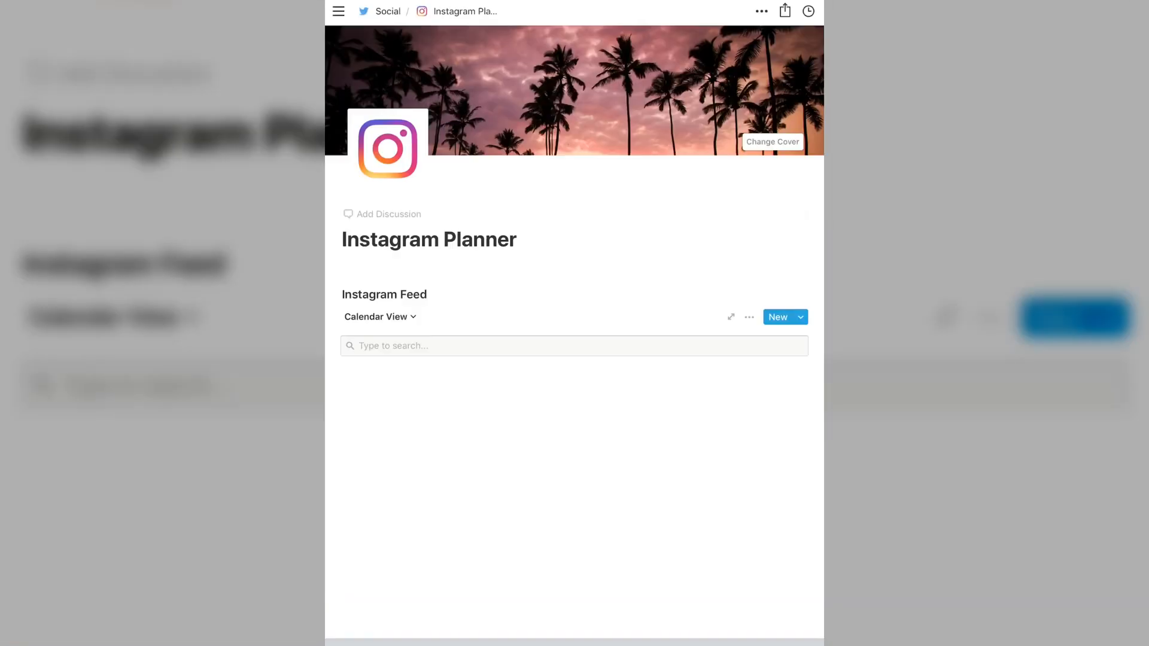
scroll("down", 3)
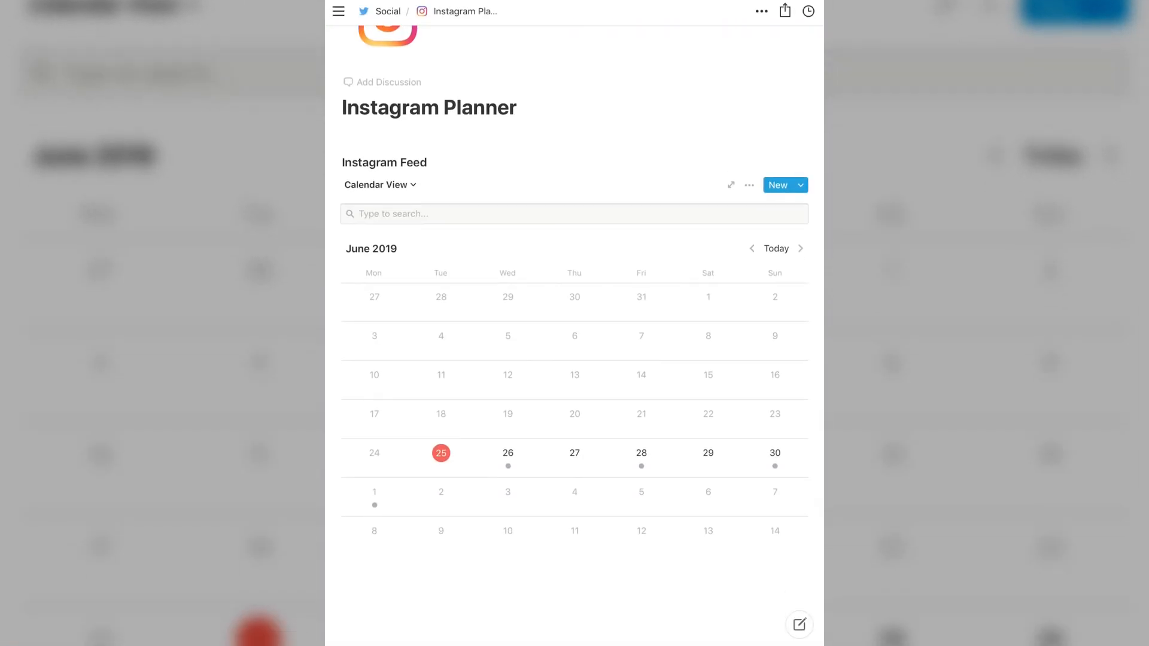